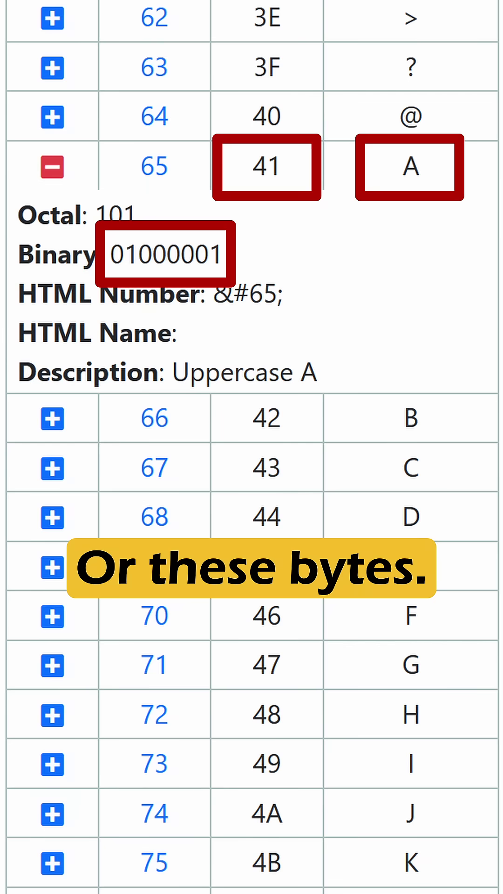
scroll(down, 3)
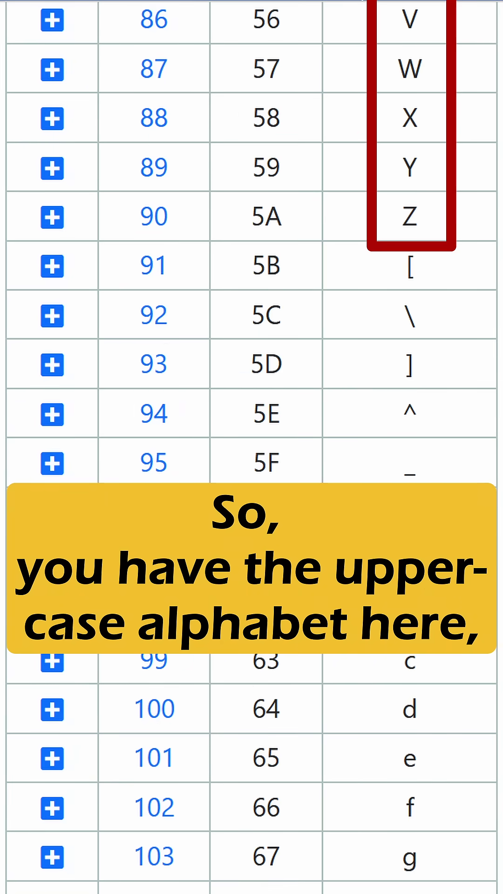